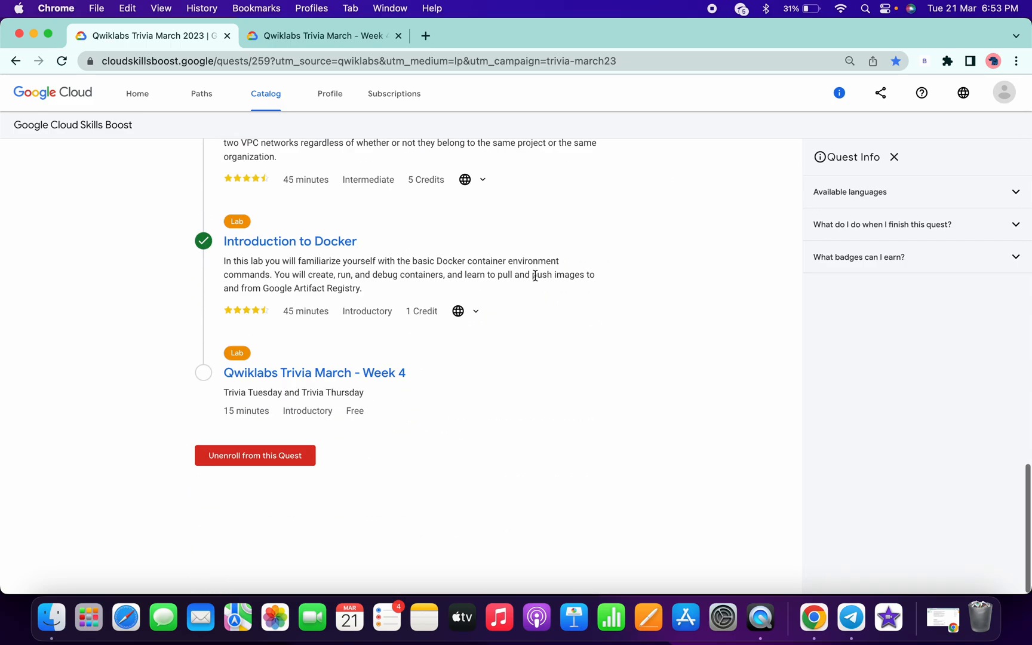
pyautogui.moveTo(275, 377)
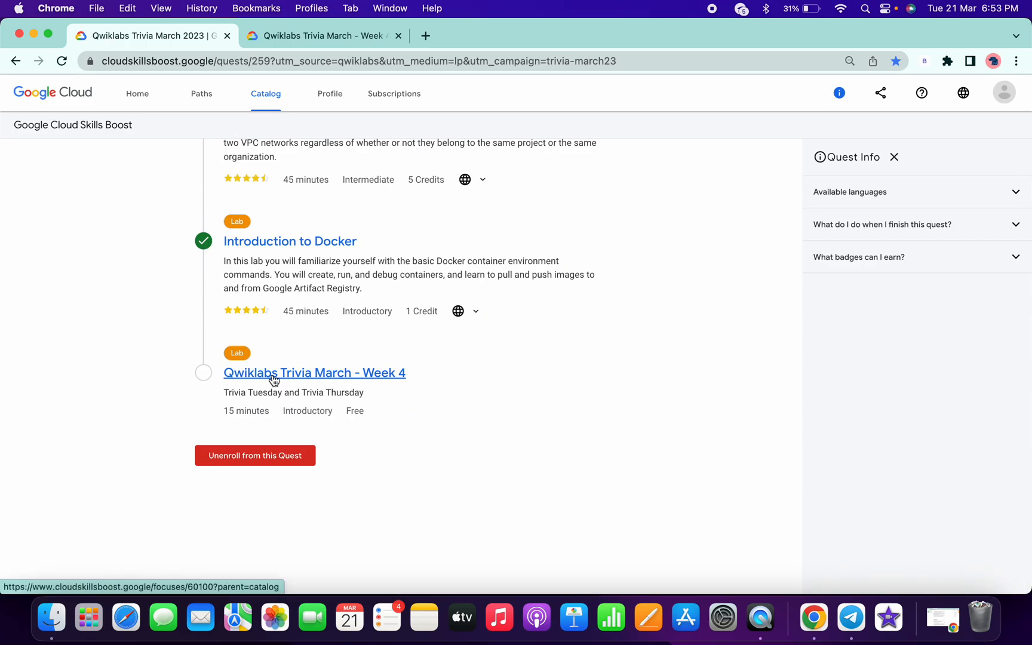
pyautogui.moveTo(279, 387)
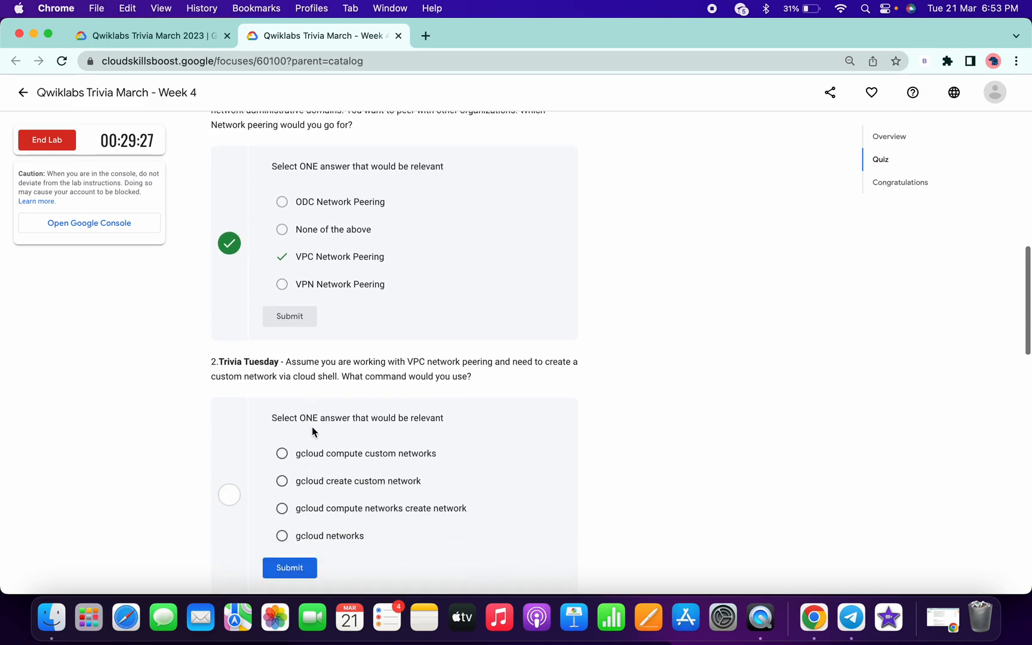
# - Choose 'gcloud compute networks create network' for question 2, submit it, and move on to the next question
pyautogui.scroll(-3)
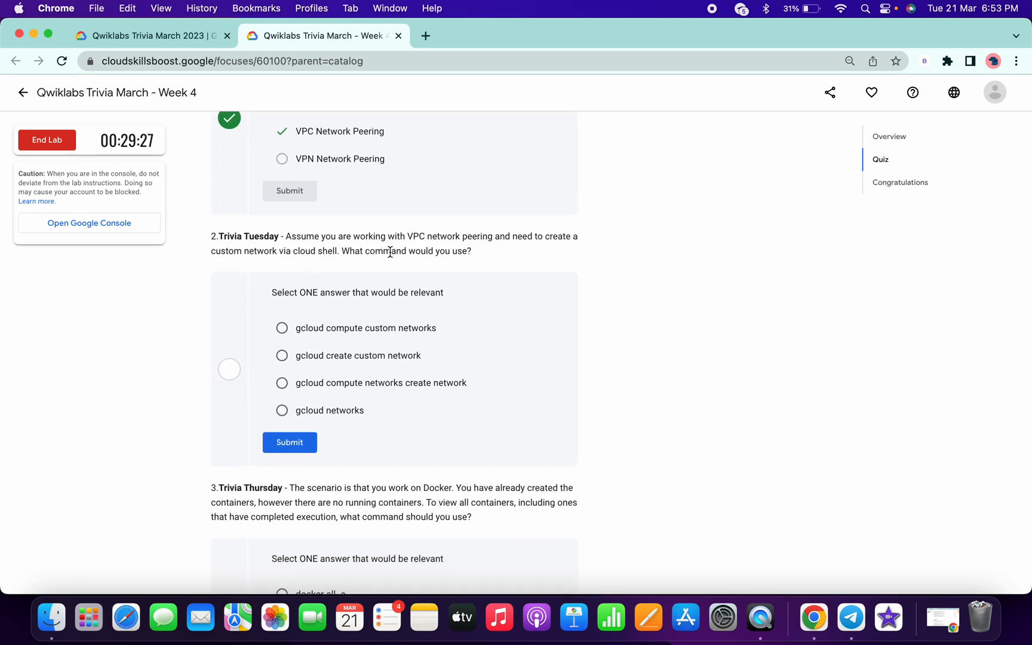
pyautogui.moveTo(329, 258)
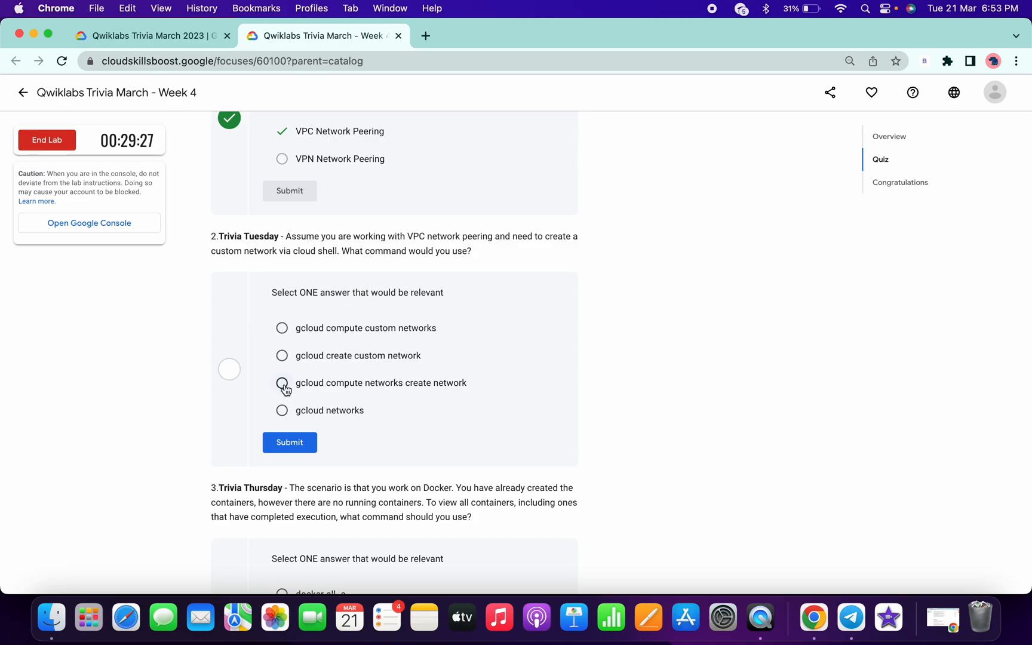
pyautogui.click(282, 382)
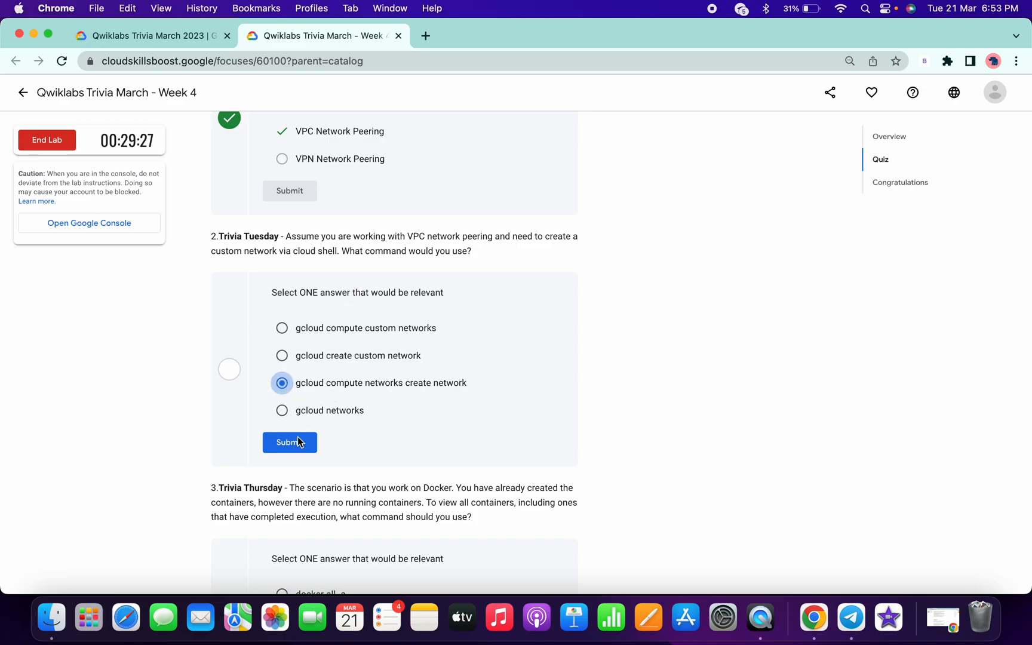
pyautogui.click(289, 442)
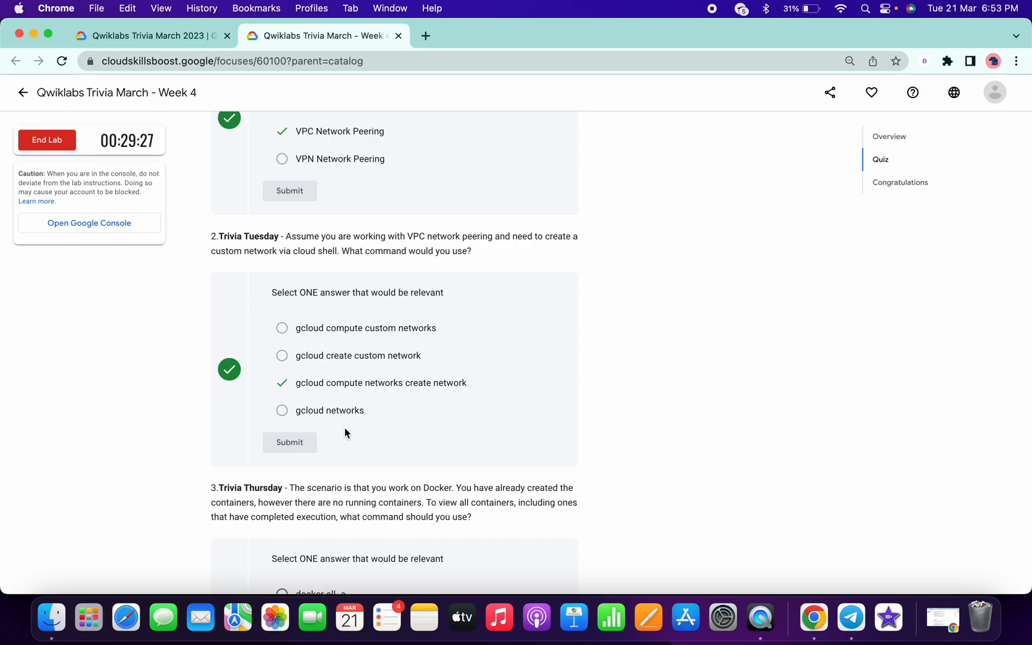
pyautogui.scroll(-3)
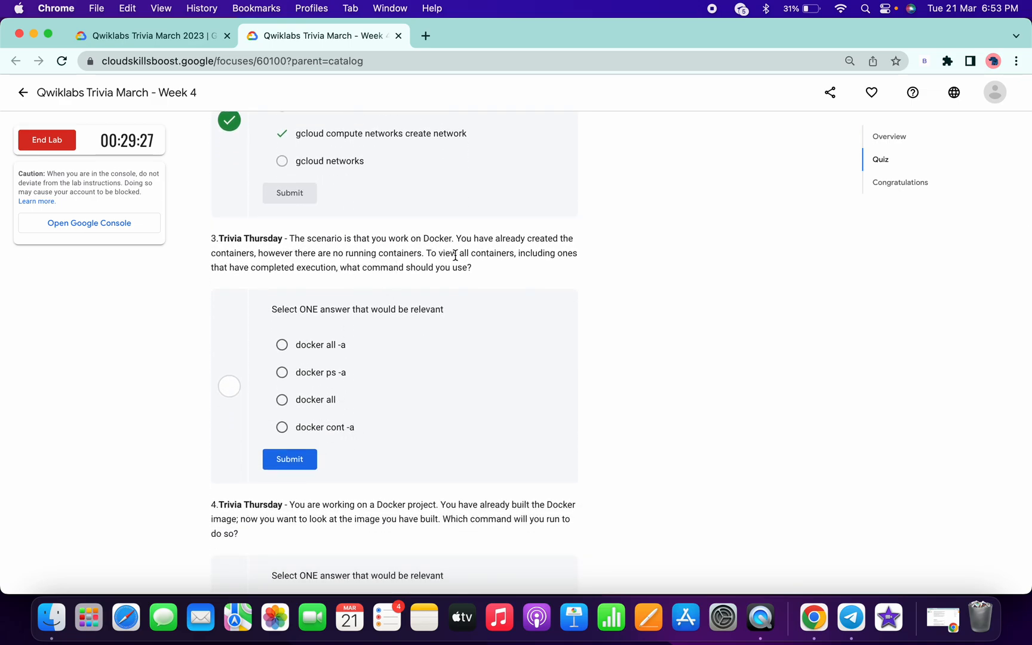
pyautogui.moveTo(380, 267)
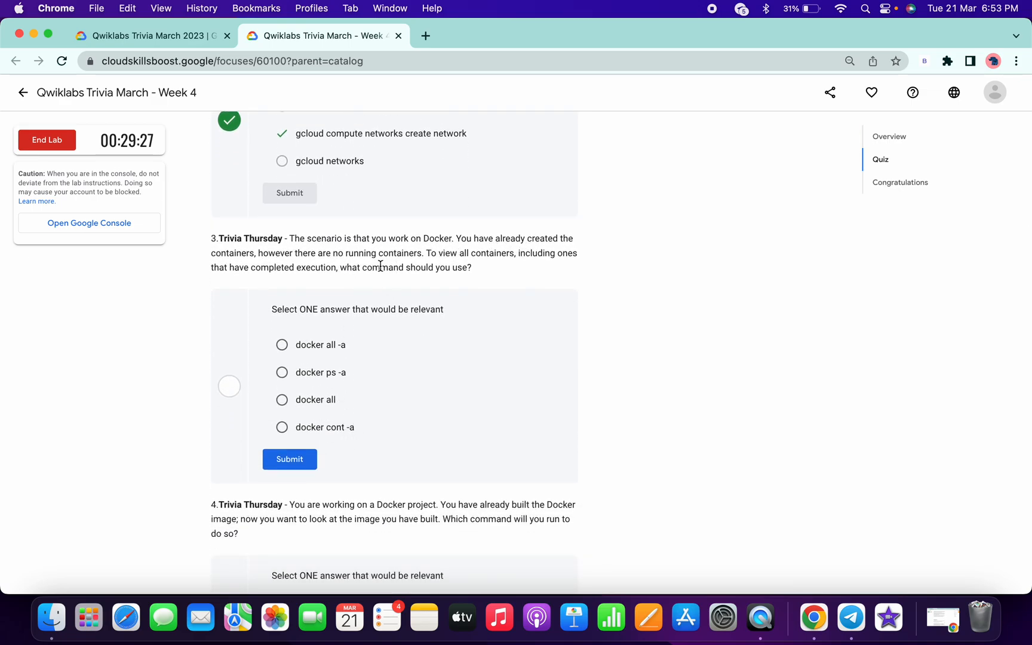
pyautogui.moveTo(369, 283)
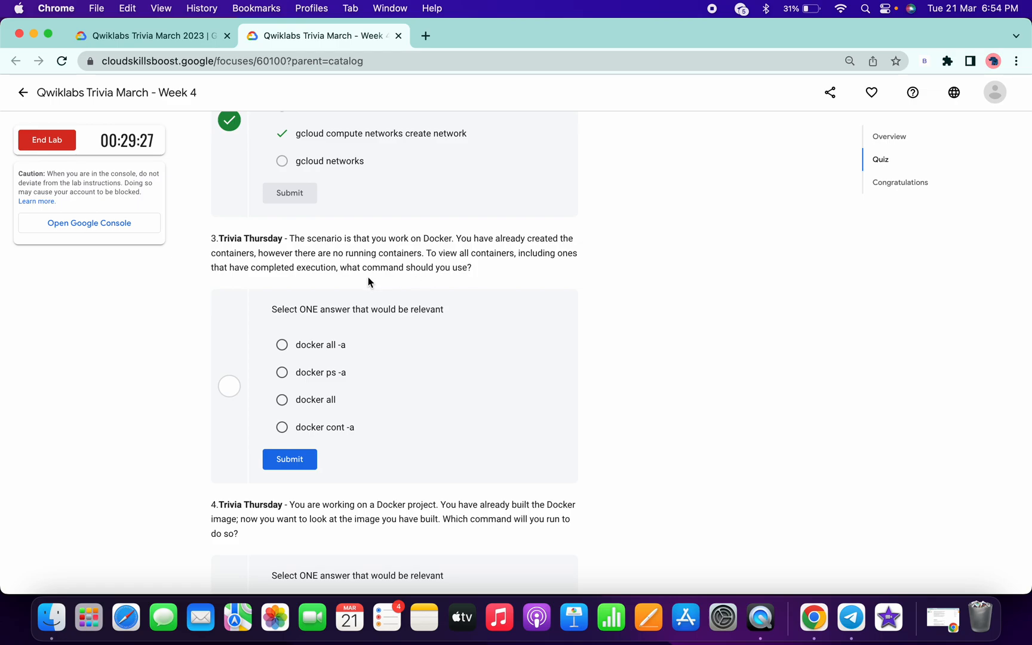
pyautogui.click(282, 373)
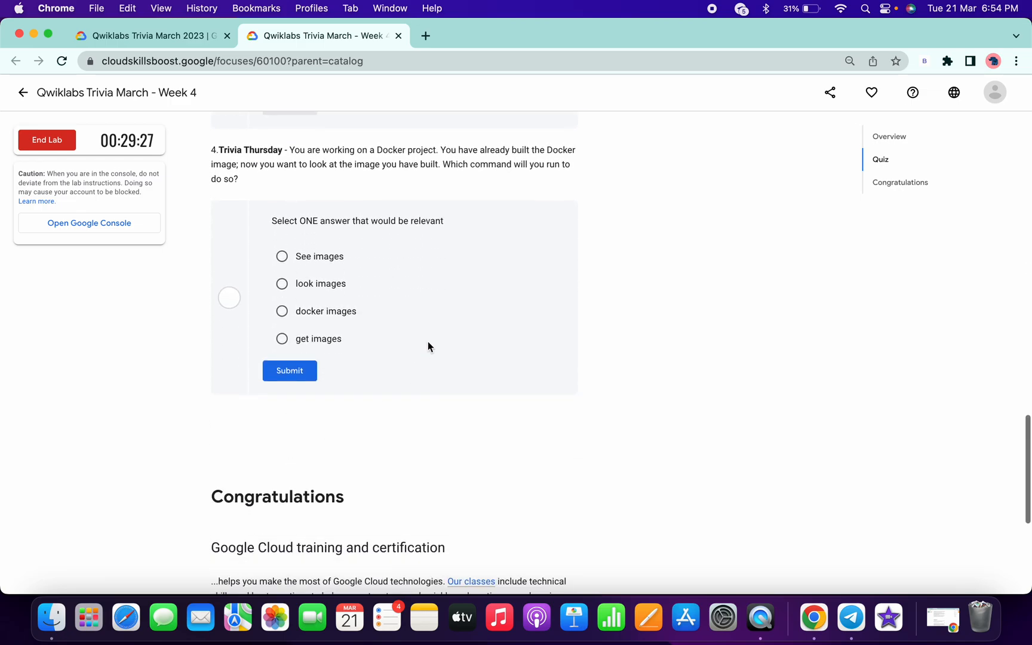
pyautogui.moveTo(491, 160)
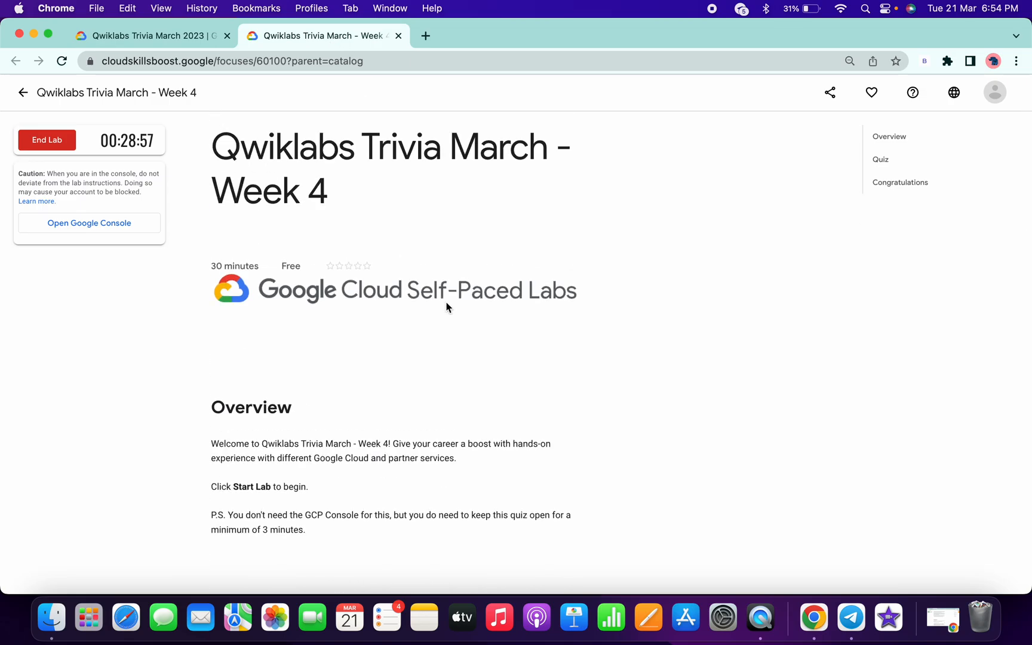
pyautogui.moveTo(445, 304)
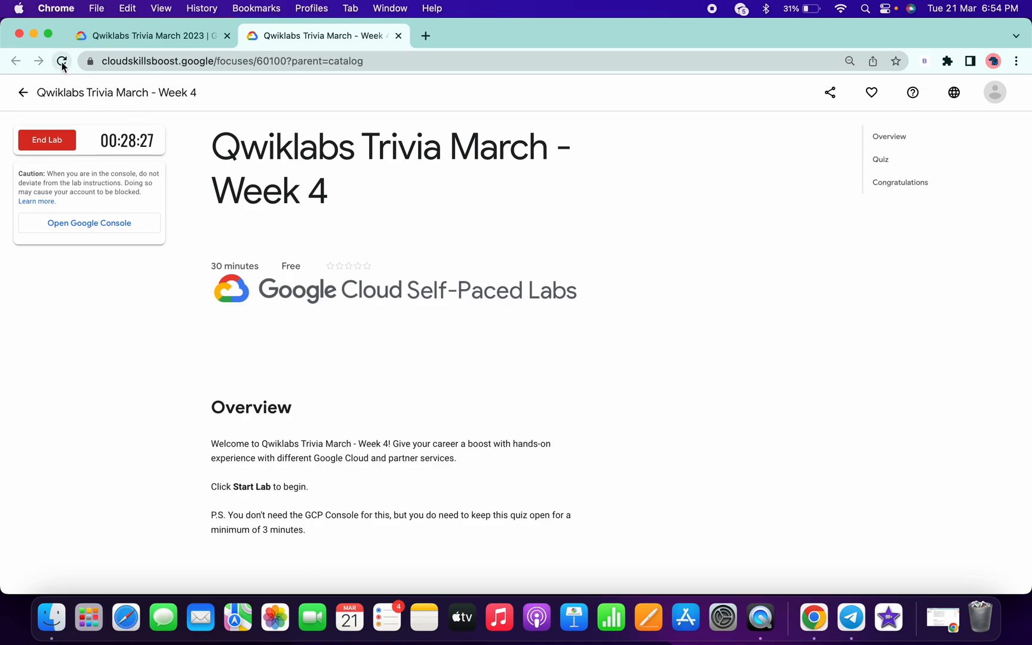
# - Reload the Week 4 lab page twice and return to the Trivia March 2023 quest
pyautogui.click(59, 59)
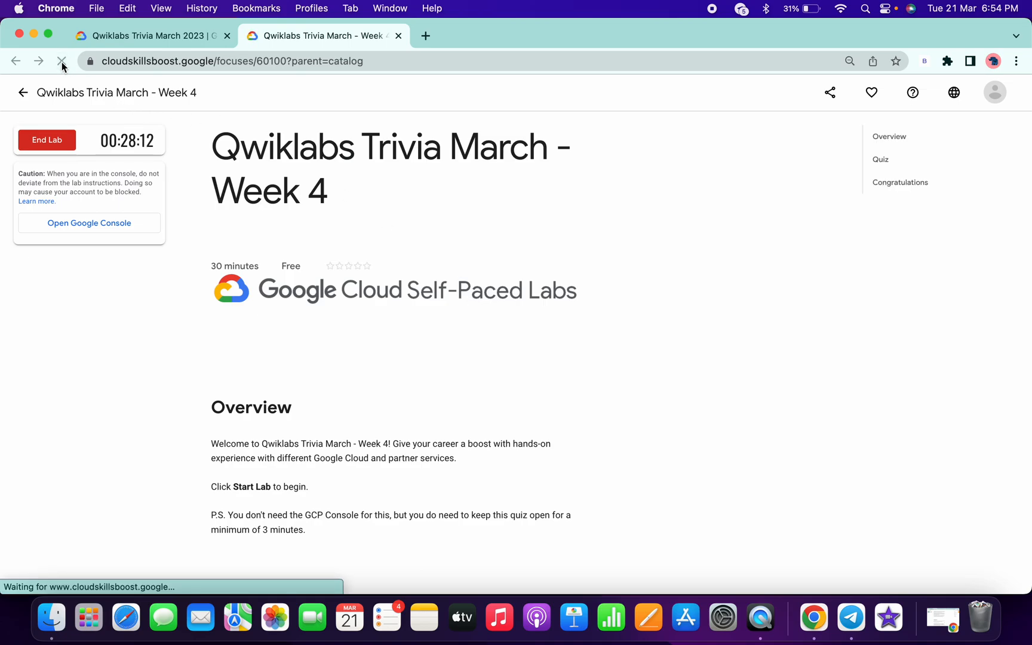
pyautogui.moveTo(62, 60)
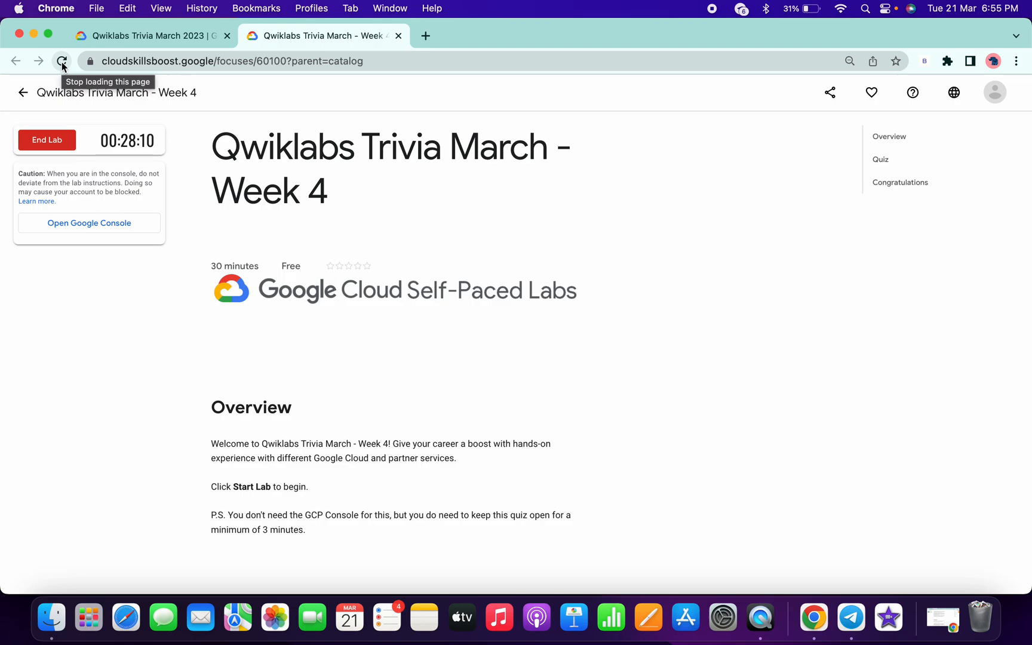
pyautogui.click(60, 61)
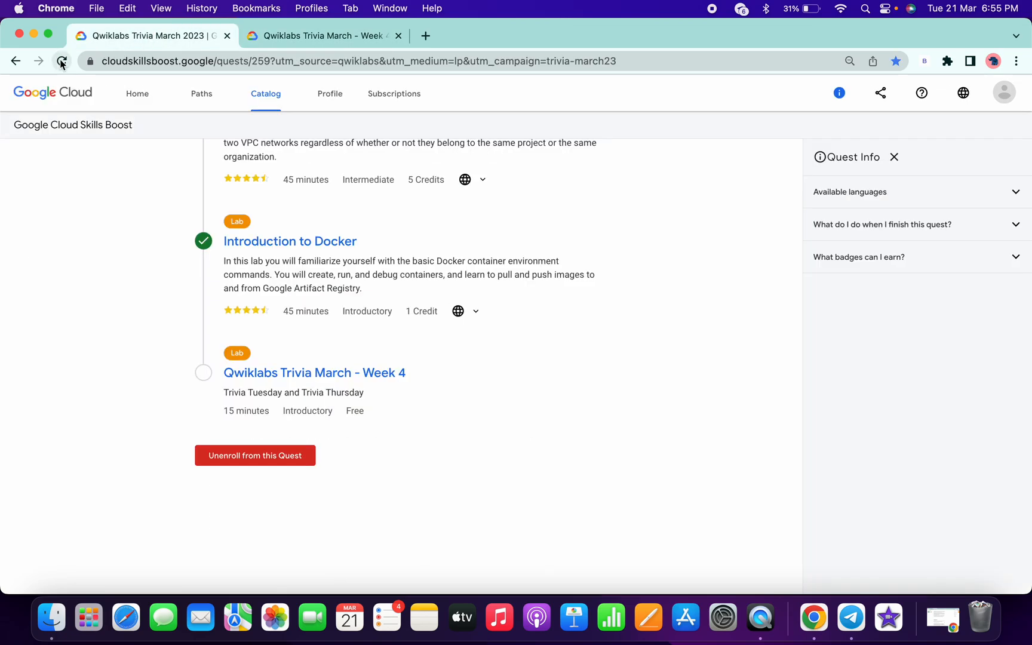
# - Refresh the quest to check completion, then reload the Week 4 lab once more
pyautogui.click(62, 61)
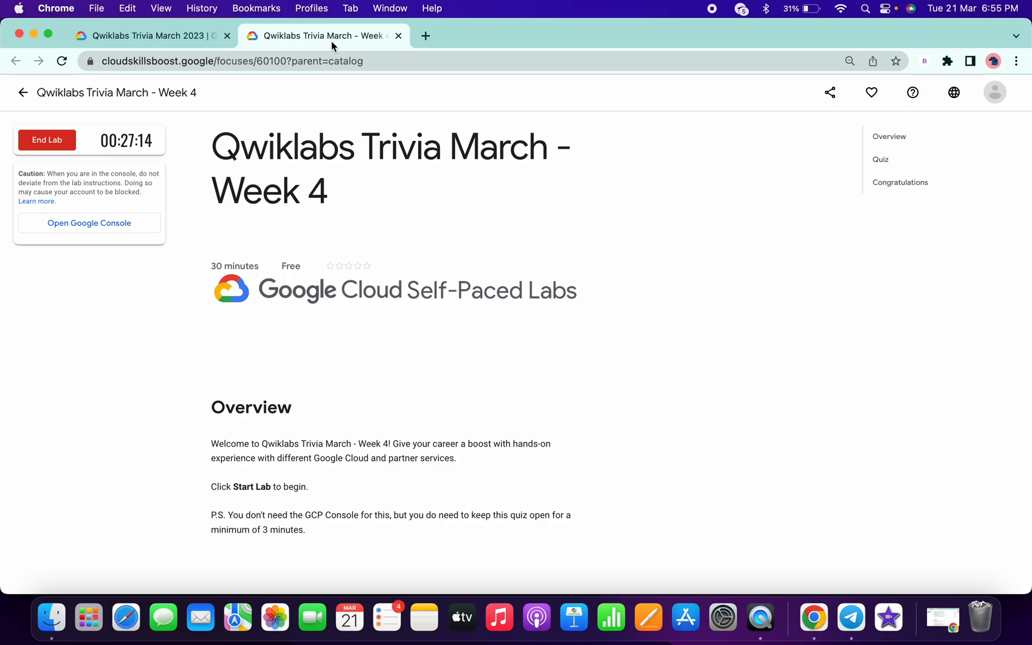
pyautogui.click(62, 61)
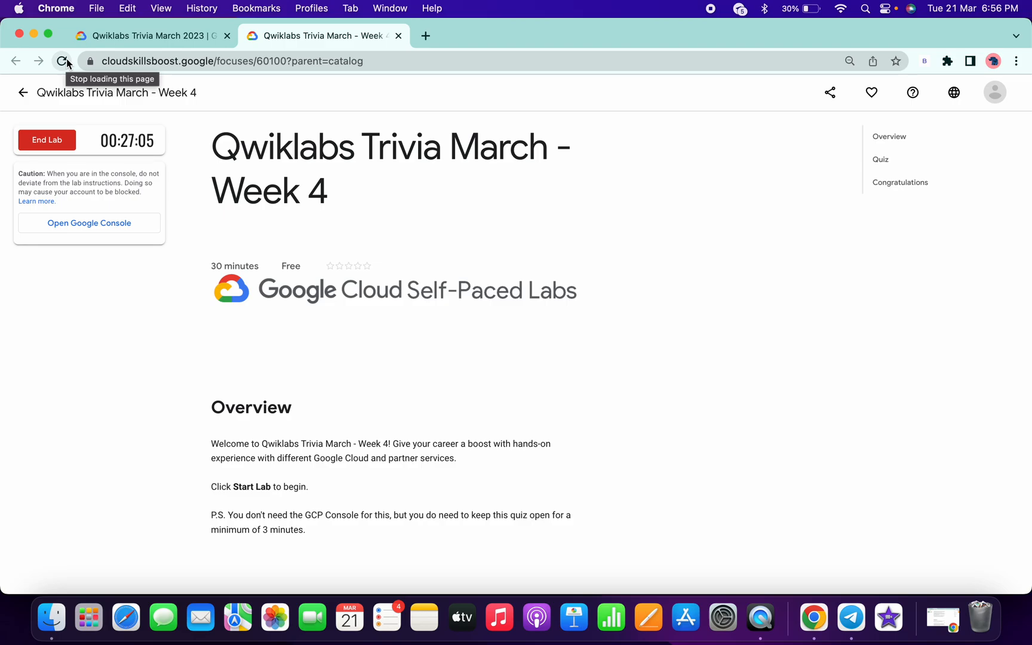
pyautogui.click(60, 61)
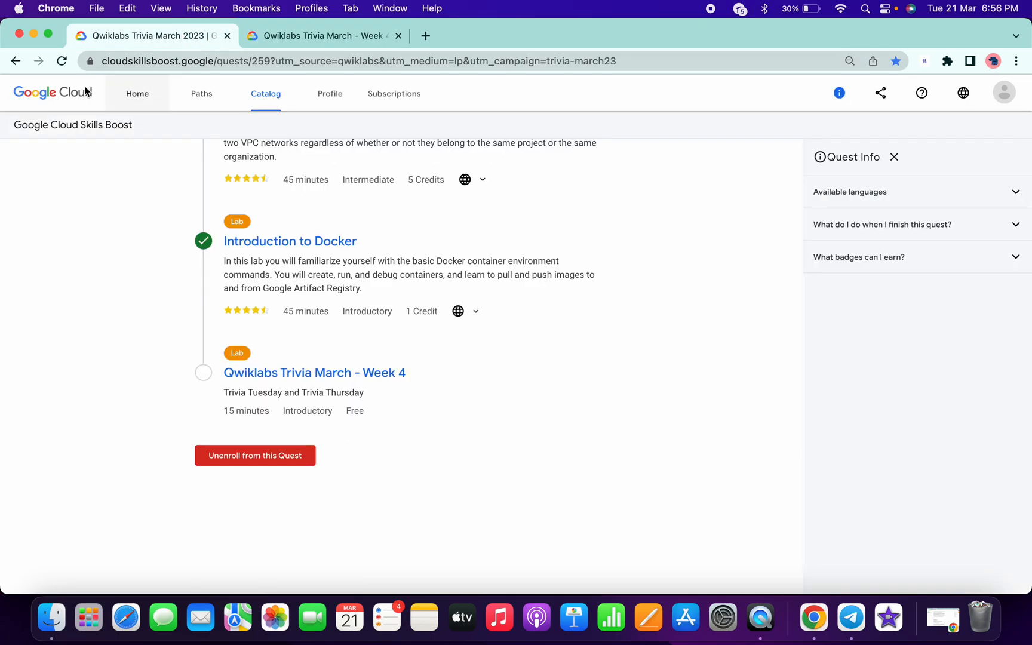
# - Refresh the quest to see Week 4 ticked and the badge, then return to the lab
pyautogui.click(61, 61)
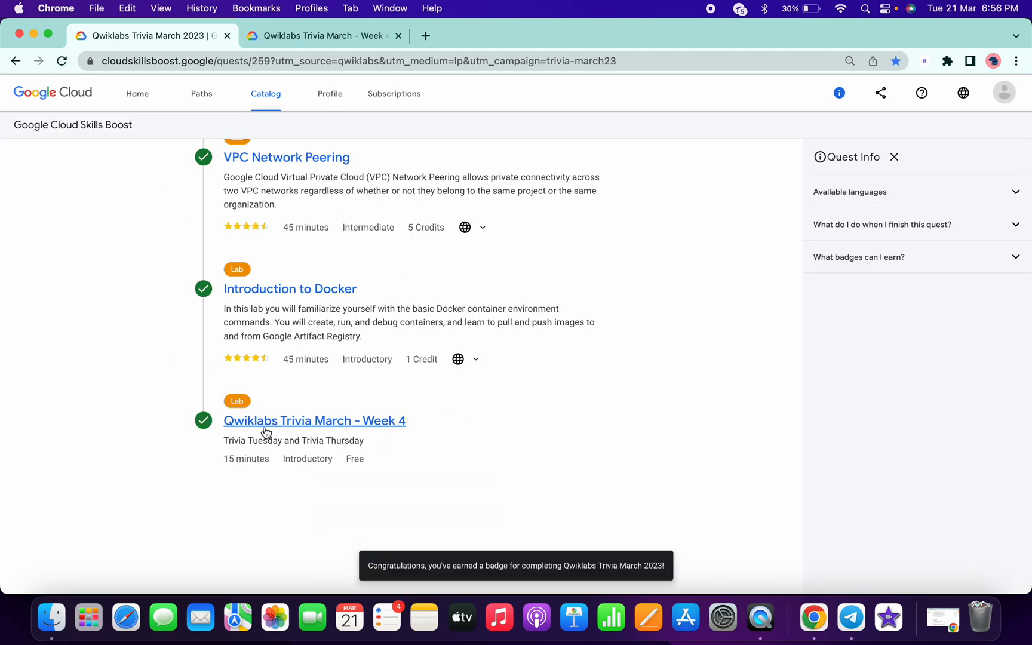
pyautogui.moveTo(444, 571)
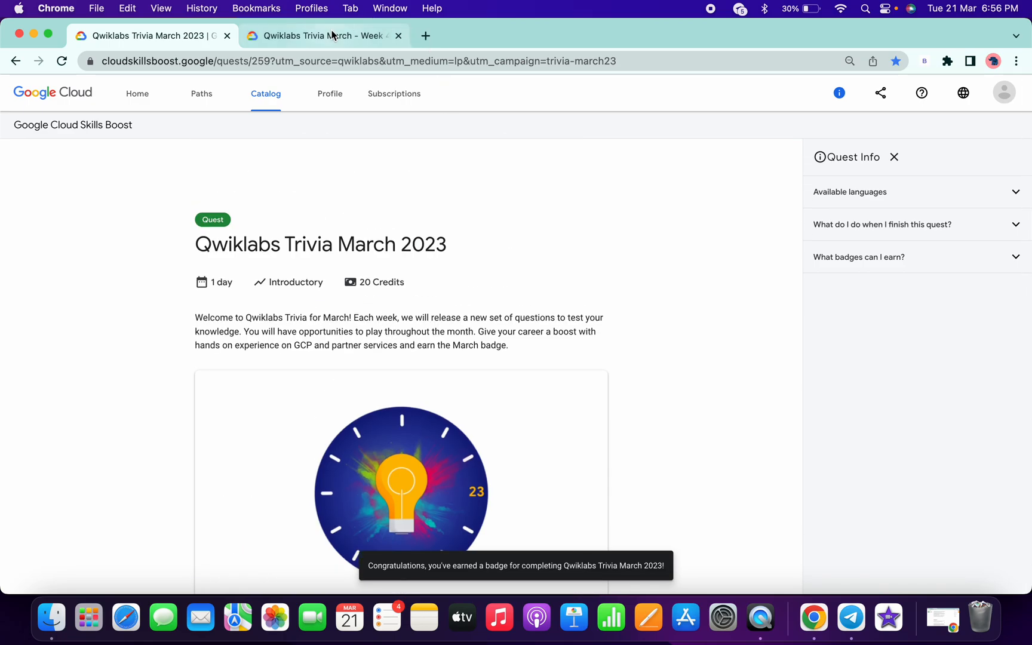
pyautogui.click(323, 36)
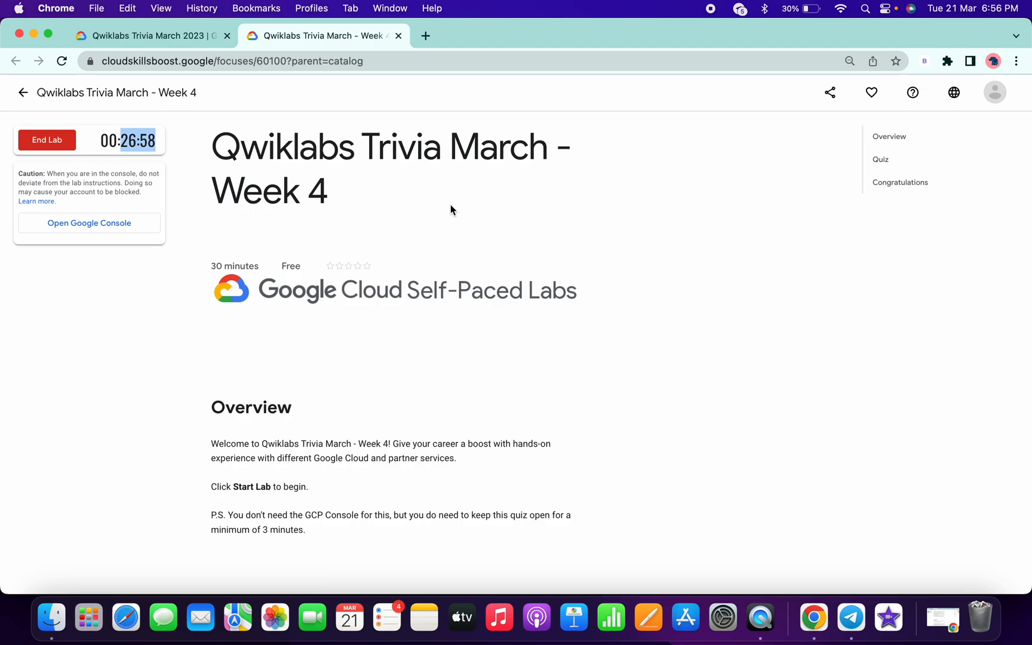